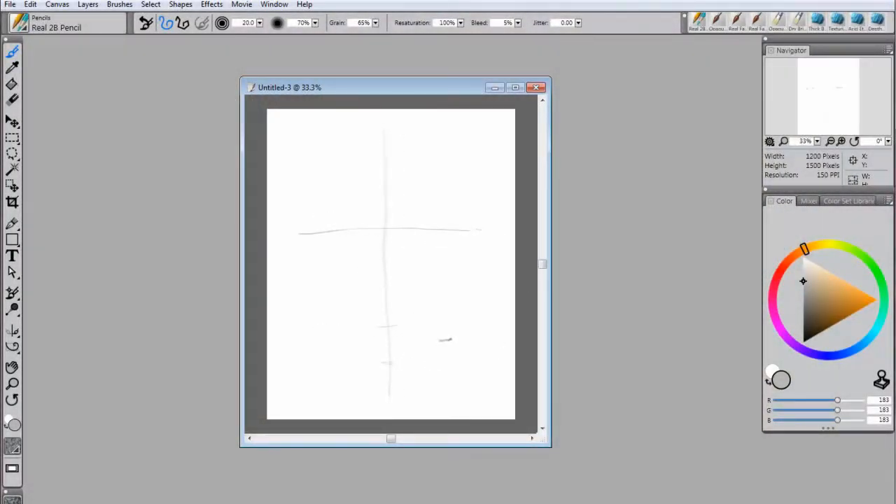
Step: Sketch the nose, mouth, eyes, ears and cheeks in light pencil along the cross guides
drag(445, 341, 381, 315)
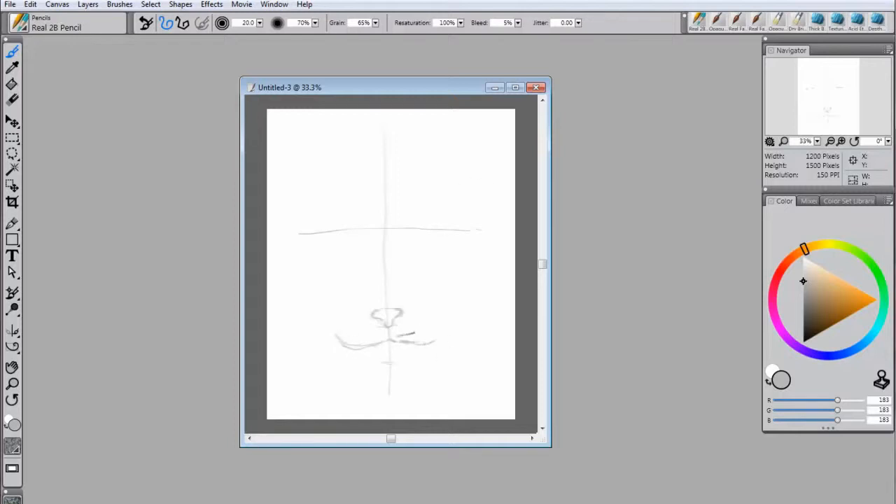
drag(420, 340, 455, 311)
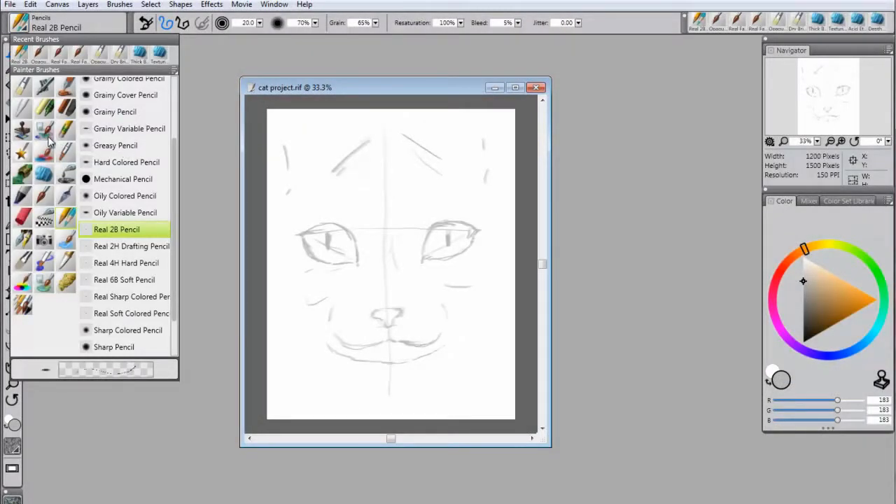
Step: Switch to the Opaque Round oil brush with a warm orange paint colour
click(118, 196)
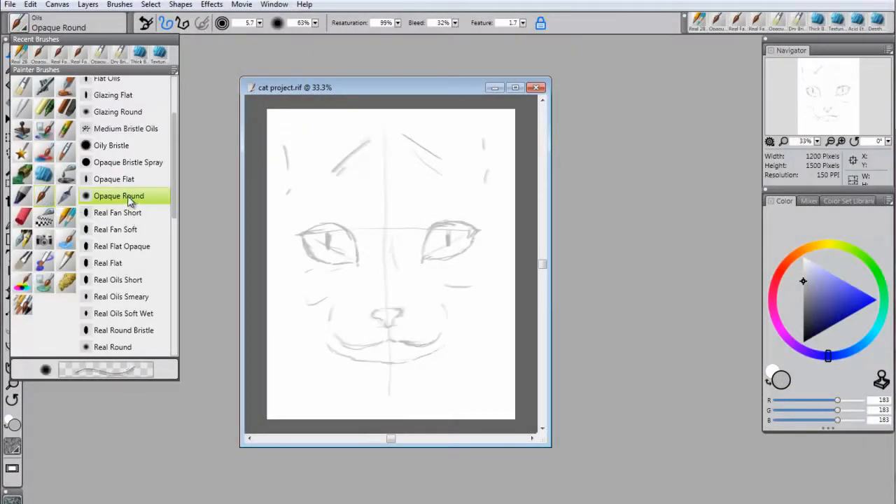
click(117, 196)
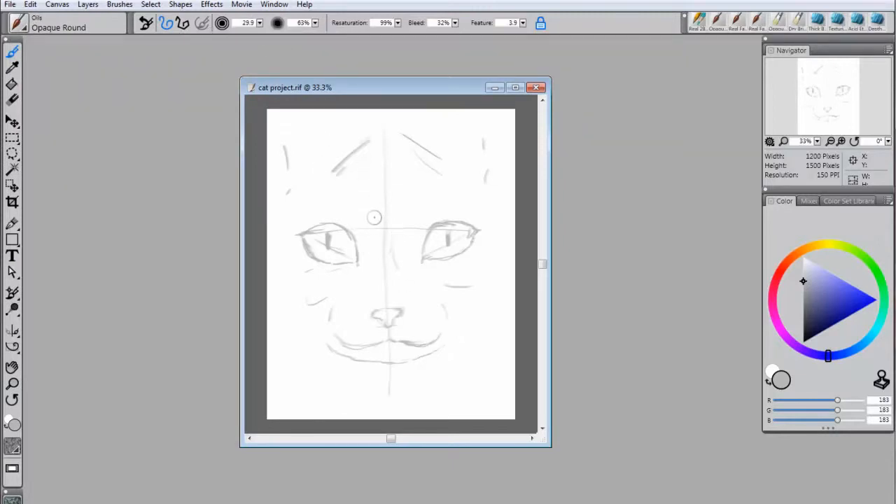
click(846, 311)
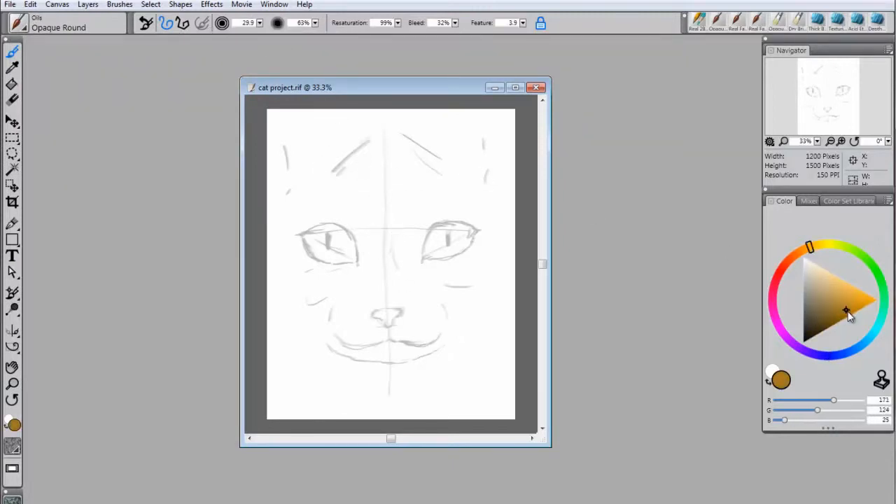
Step: Block in pale orange patches down the face and dark brown fur around it
drag(403, 327, 431, 329)
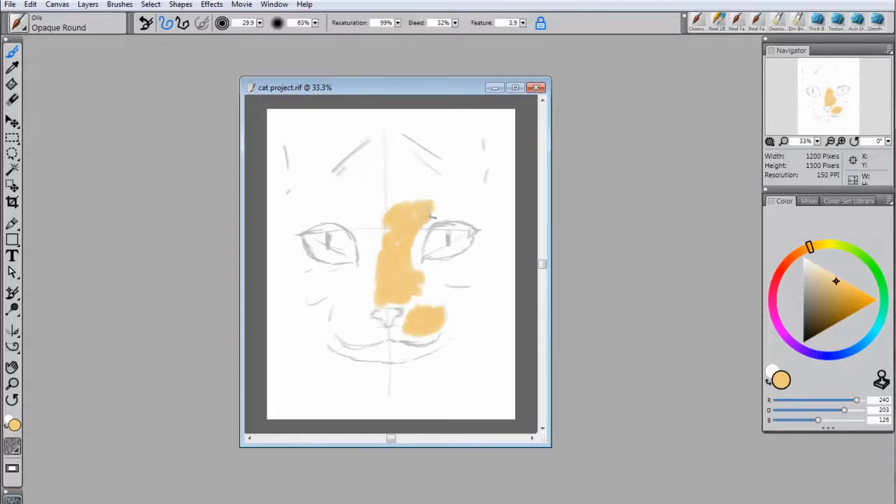
drag(399, 217, 392, 189)
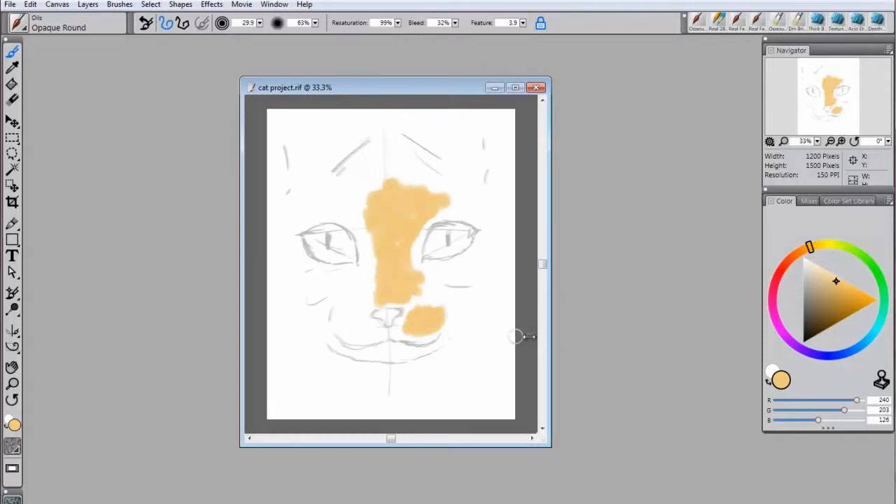
drag(308, 274, 353, 282)
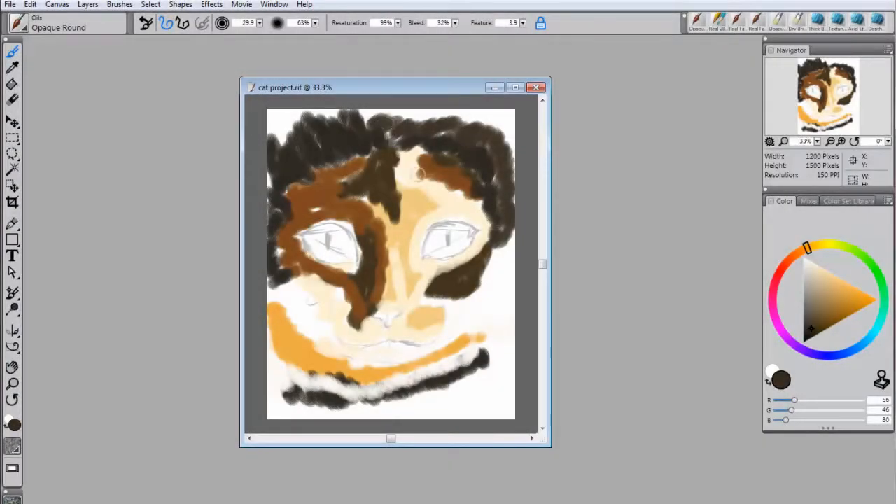
drag(420, 171, 350, 117)
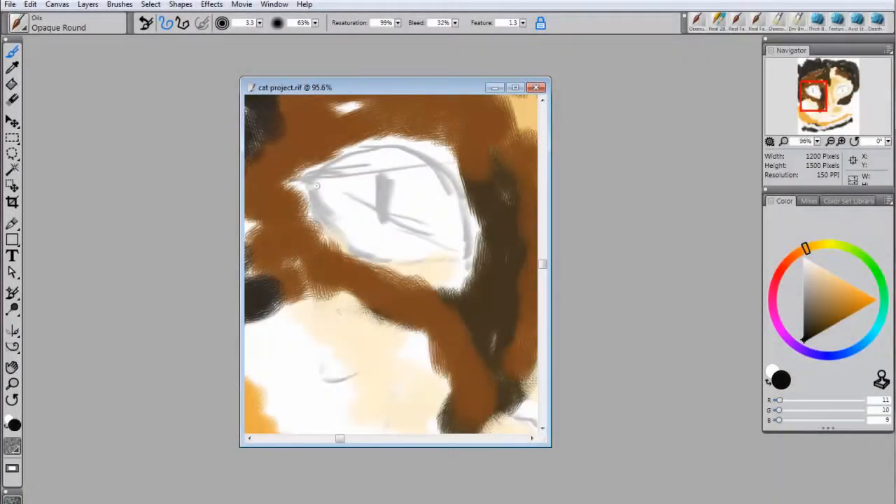
Step: Outline the eye's edges and inner corner in black paint
drag(311, 193, 347, 240)
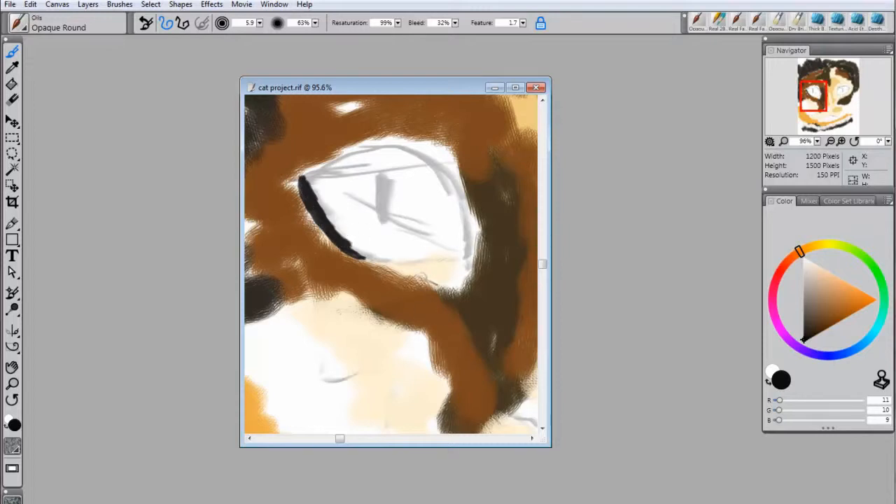
drag(459, 185, 465, 287)
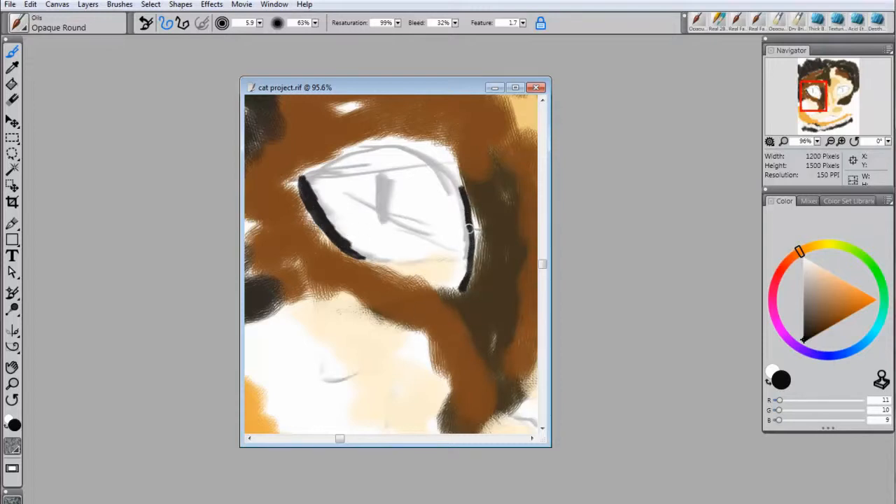
drag(319, 179, 294, 189)
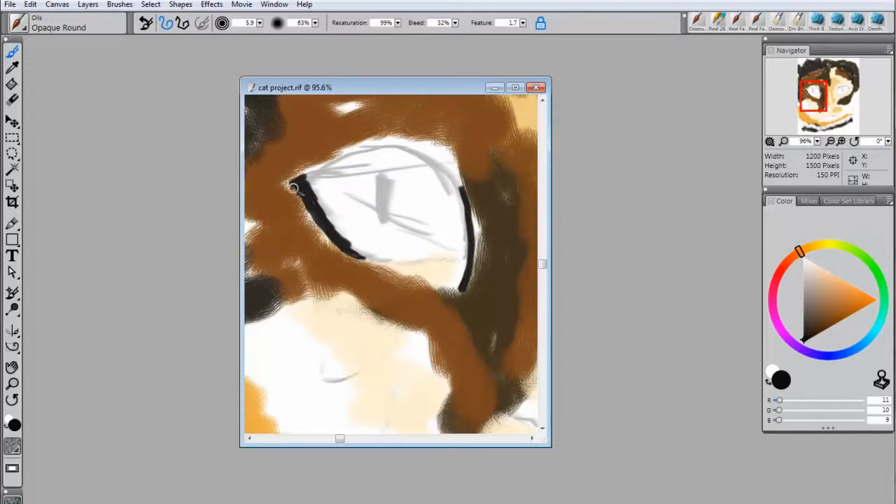
drag(294, 185, 420, 157)
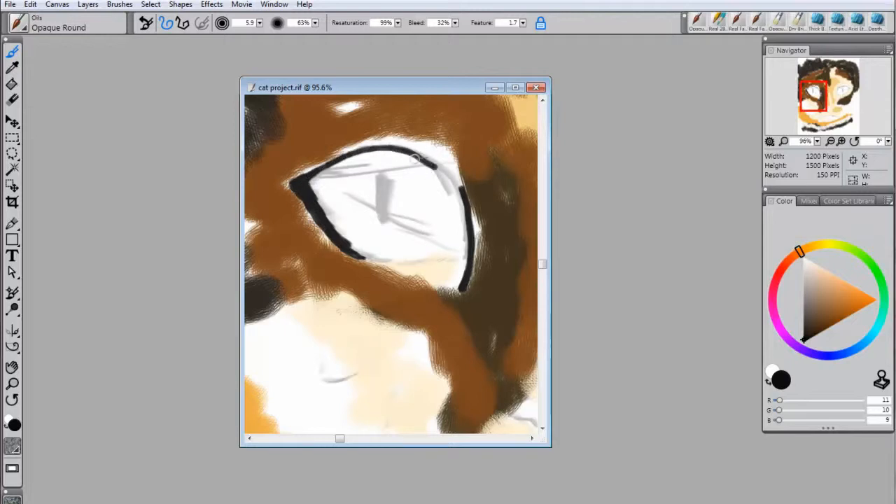
drag(413, 160, 431, 155)
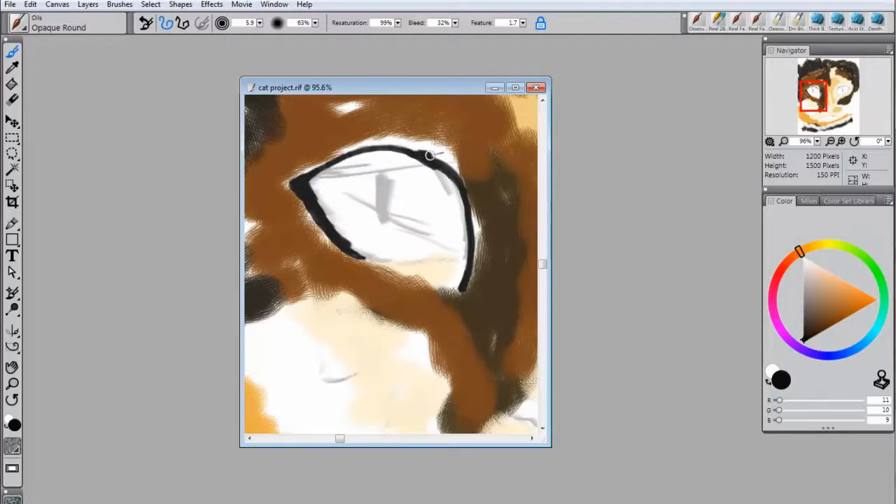
Step: Thicken the upper, right and bottom rims of the eye, then pick a pale grey
drag(431, 155, 468, 213)
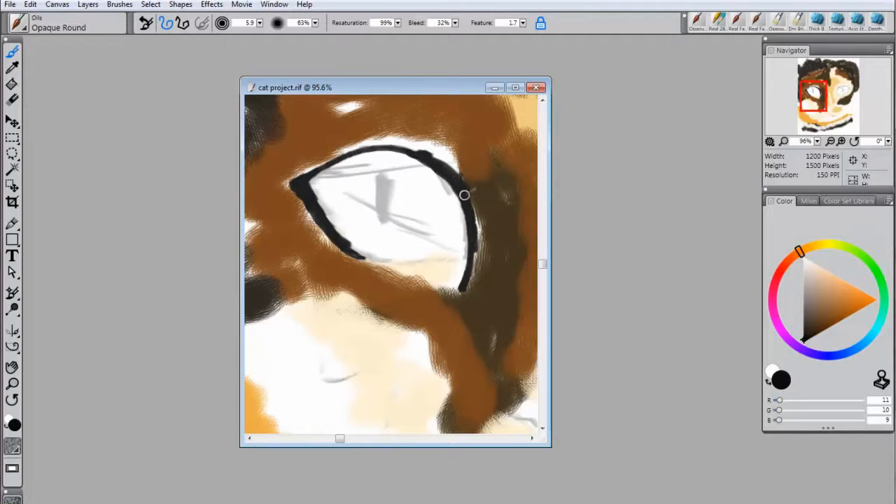
drag(464, 194, 343, 241)
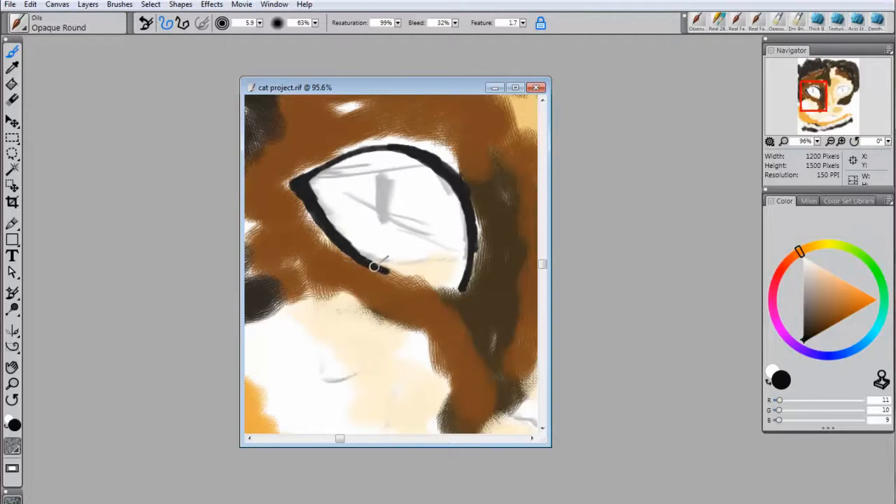
drag(376, 268, 454, 287)
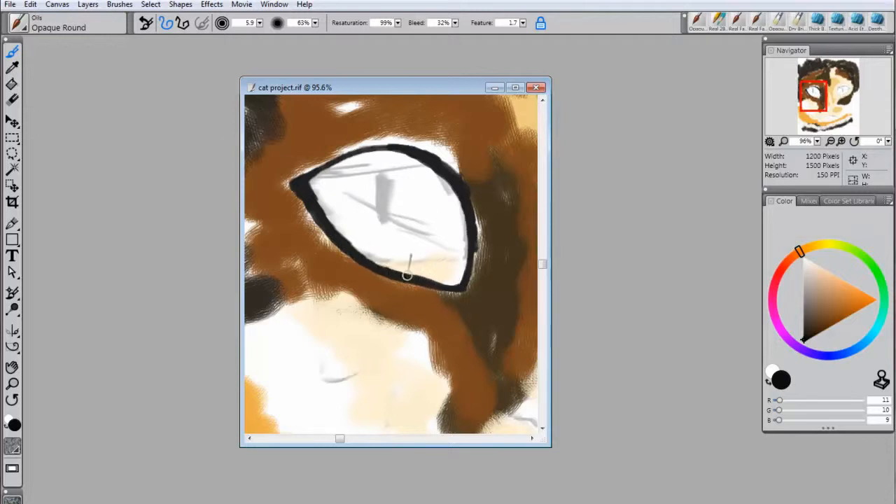
click(805, 286)
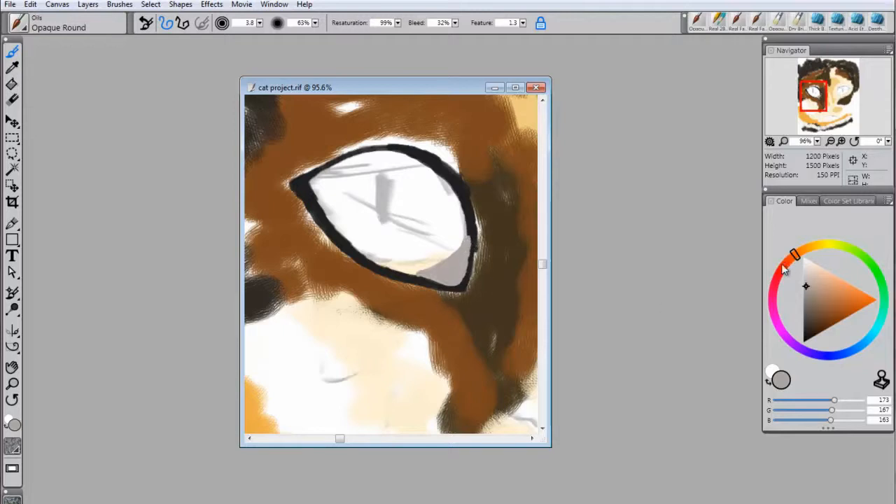
Step: Pick turquoise and fill the whole outlined eye, covering the remaining white
click(783, 265)
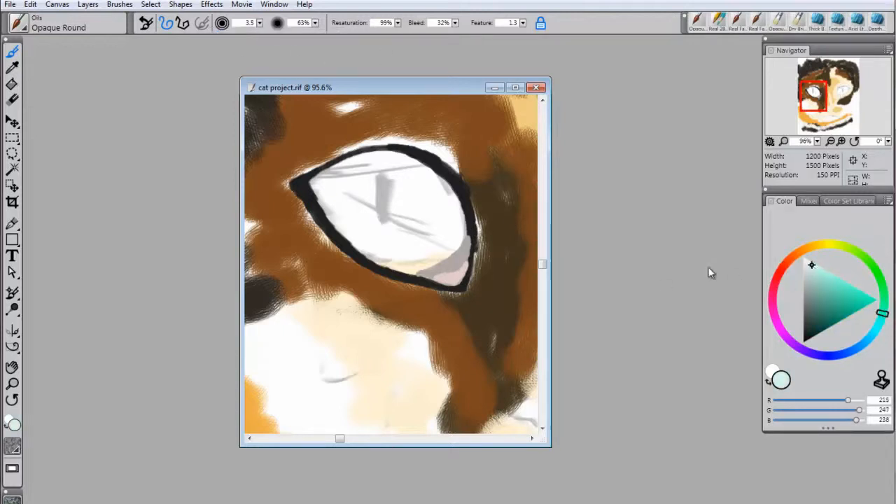
click(805, 278)
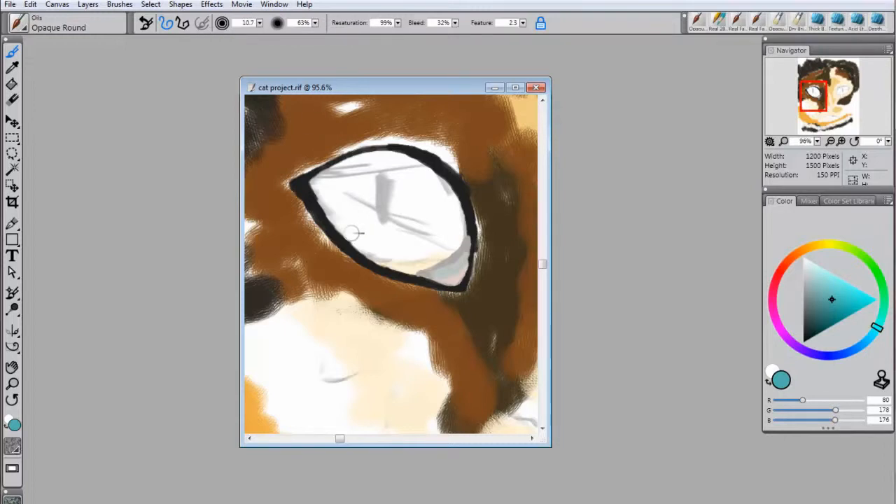
drag(364, 231, 385, 202)
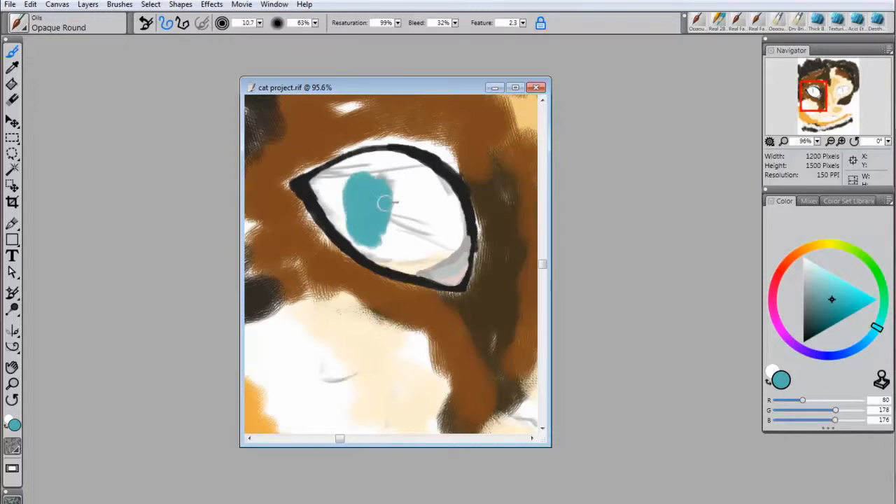
drag(389, 203, 450, 238)
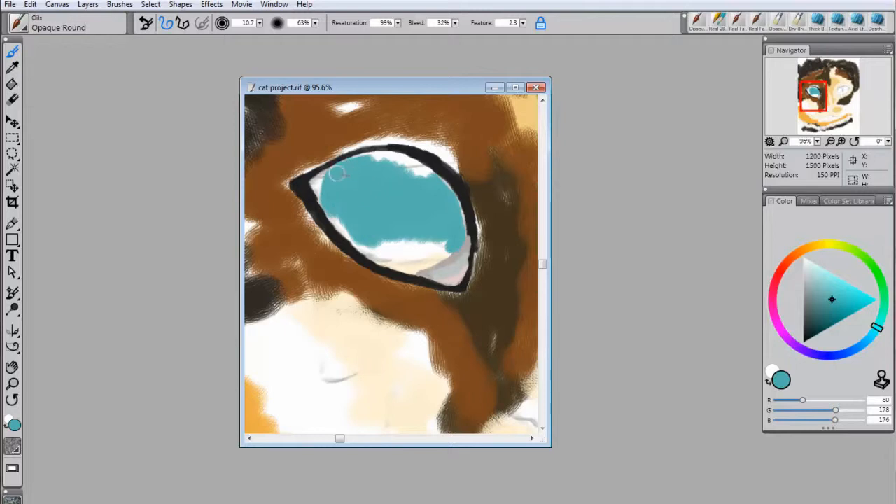
drag(339, 170, 399, 157)
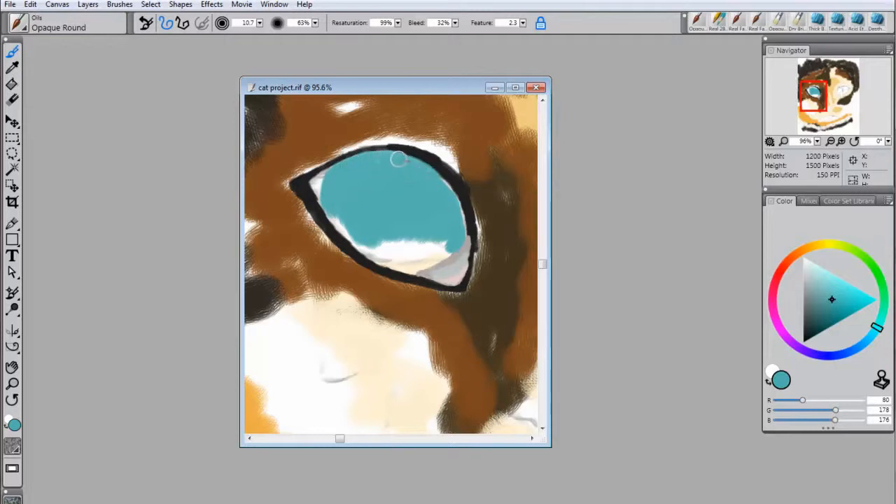
drag(399, 160, 455, 241)
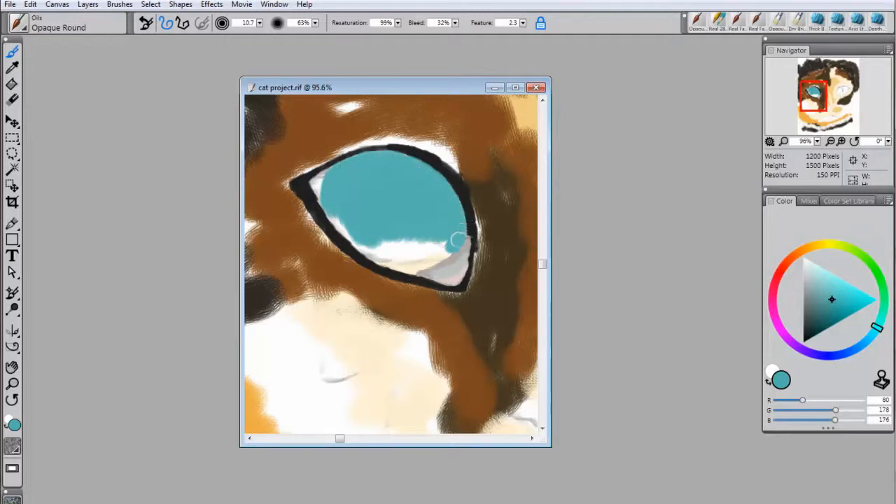
drag(455, 241, 350, 236)
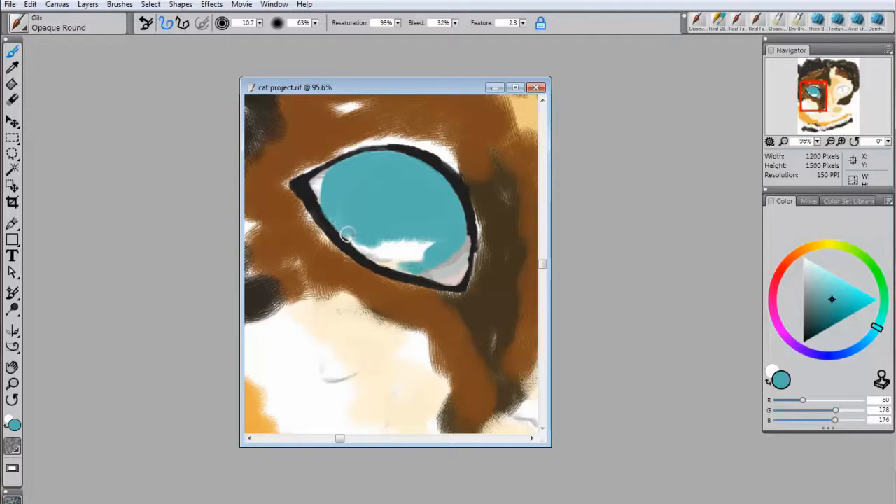
drag(347, 235, 372, 243)
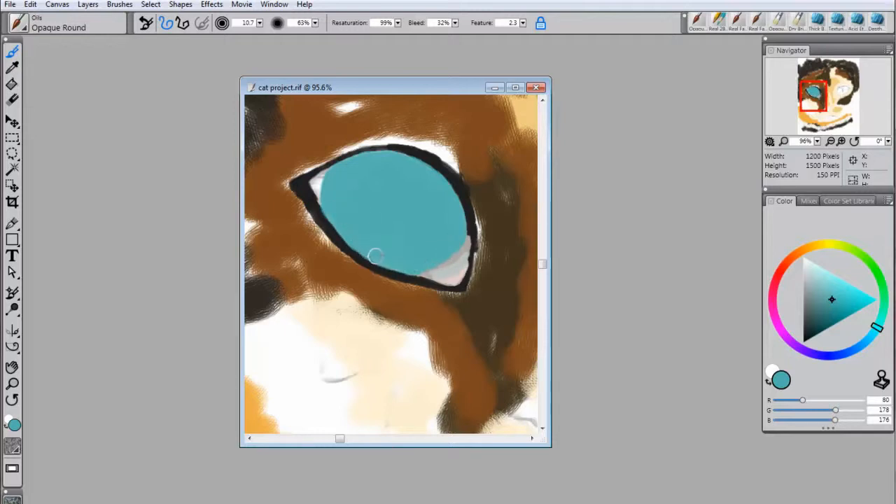
Step: Add a brighter cyan and a darker teal ring along the top of the iris
click(436, 227)
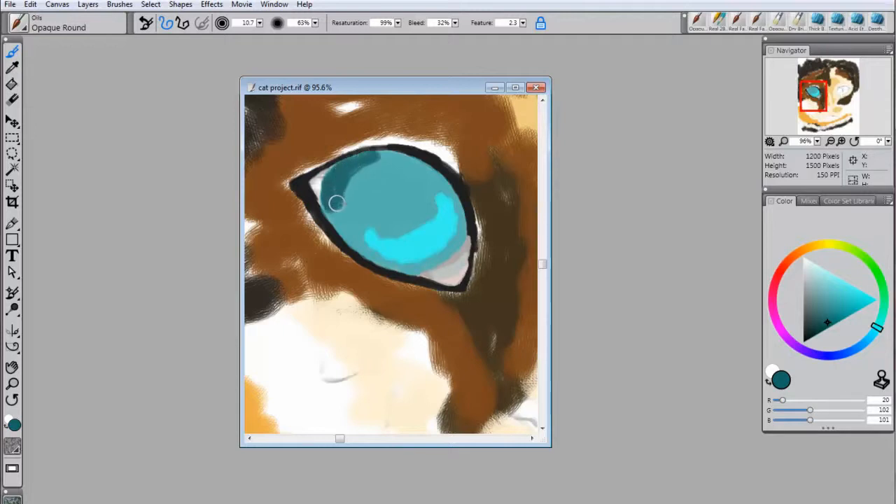
drag(336, 202, 385, 157)
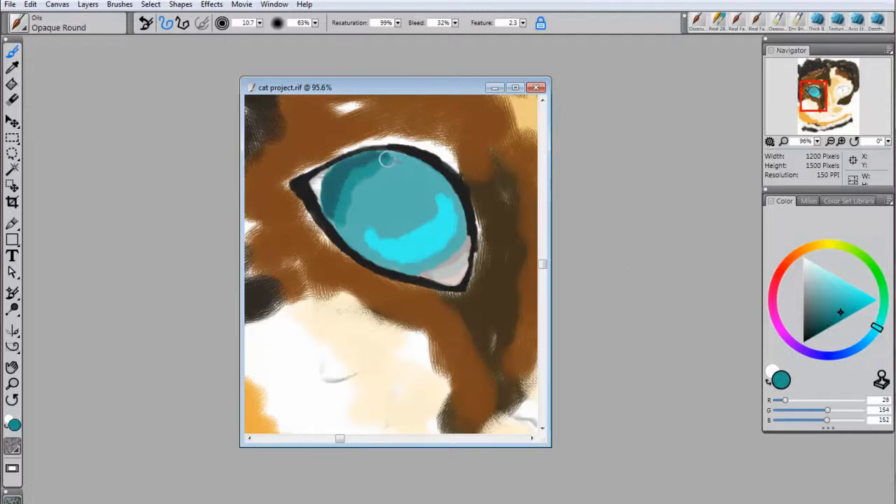
drag(389, 156, 447, 245)
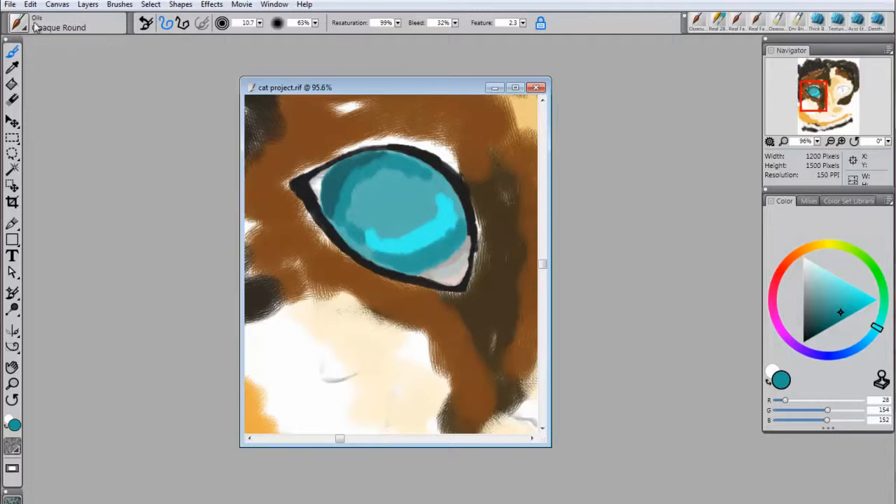
Step: Blend the turquoise tones inside the iris with the Blenders > Grainy Water brush
click(67, 23)
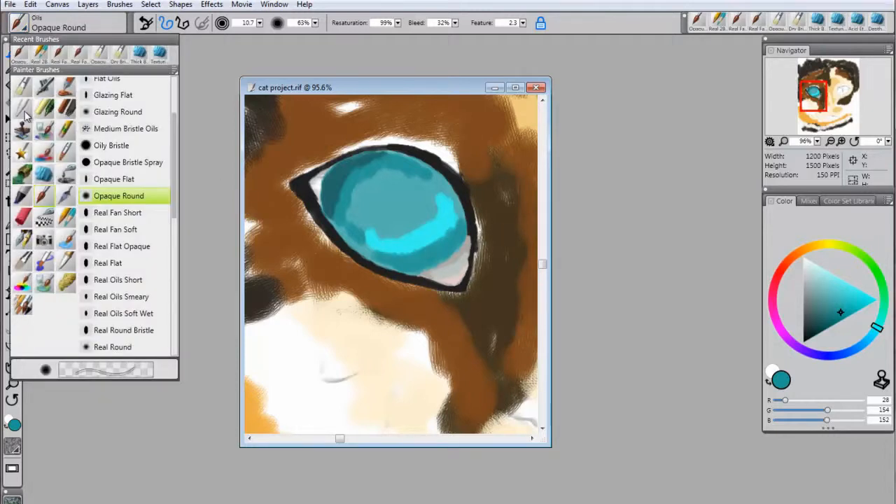
click(115, 144)
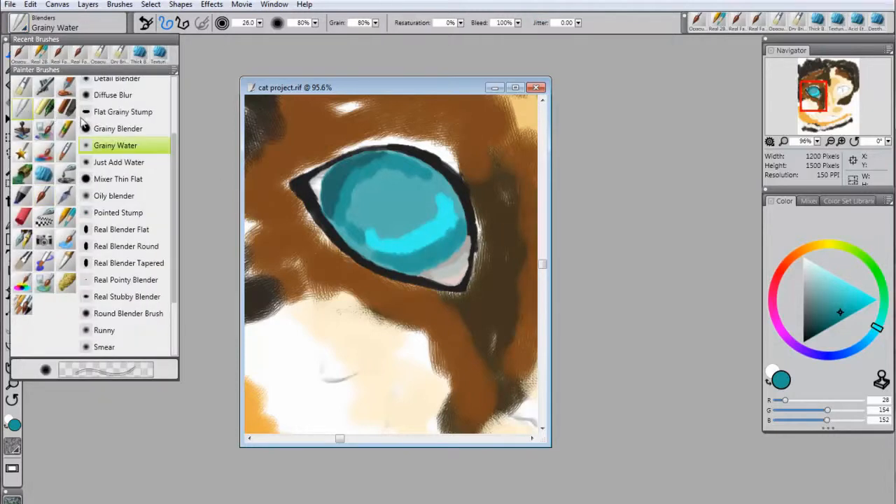
click(417, 251)
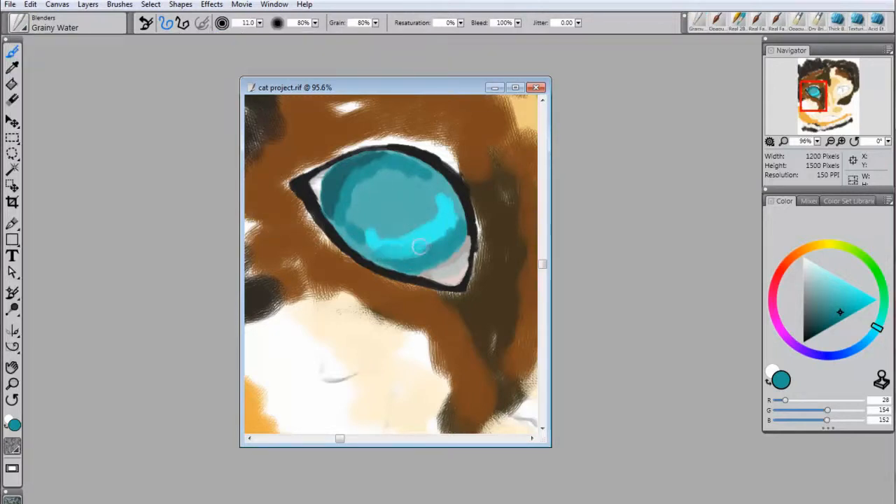
drag(417, 249, 417, 221)
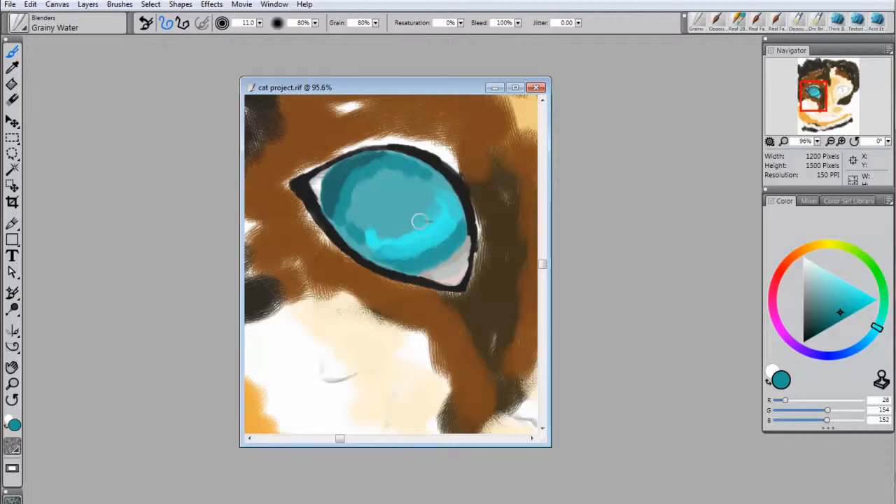
drag(417, 221, 353, 230)
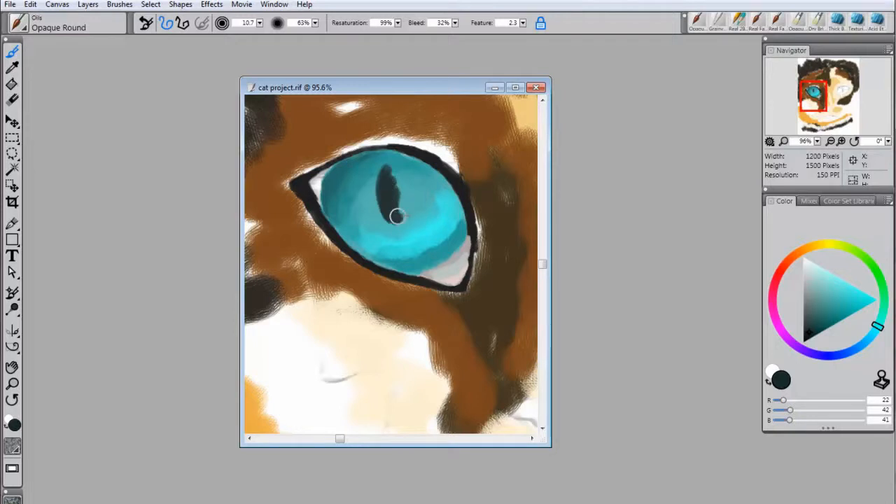
Step: Paint a near-black vertical slit pupil in the iris centre and refine the eye outline
drag(395, 216, 394, 159)
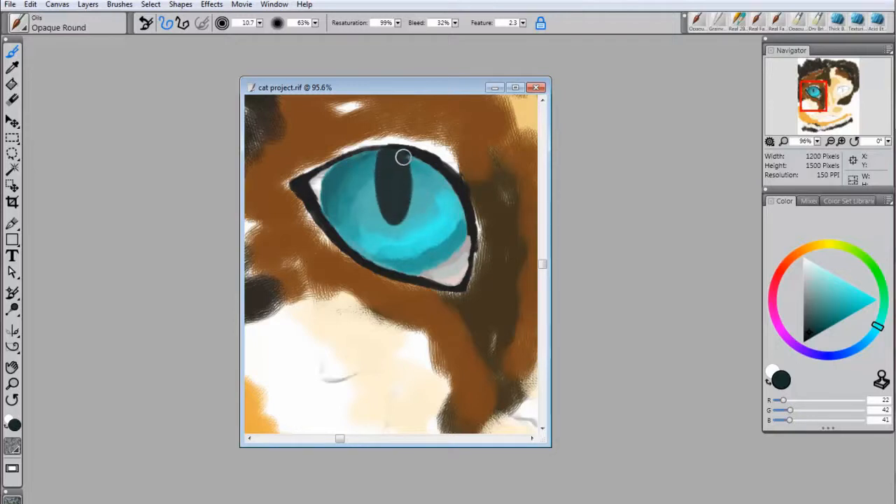
drag(403, 157, 307, 196)
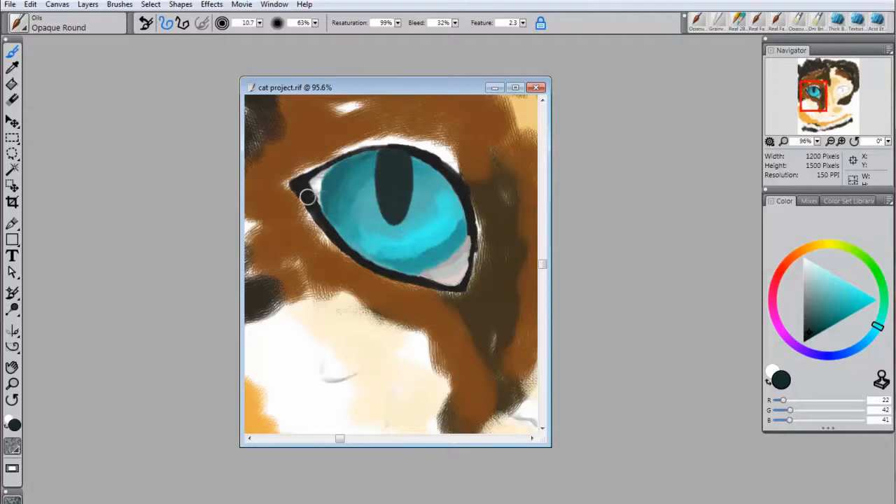
drag(305, 196, 352, 154)
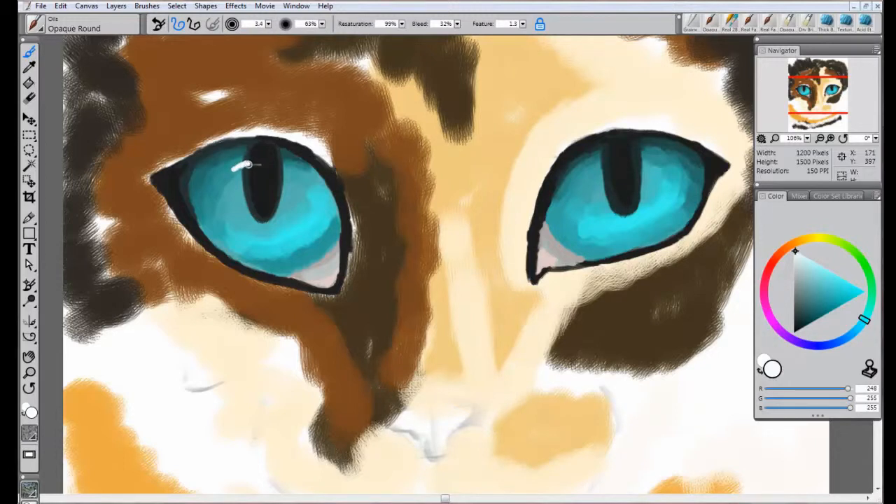
Step: Paint a white highlight glint across the upper left iris
drag(249, 165, 266, 163)
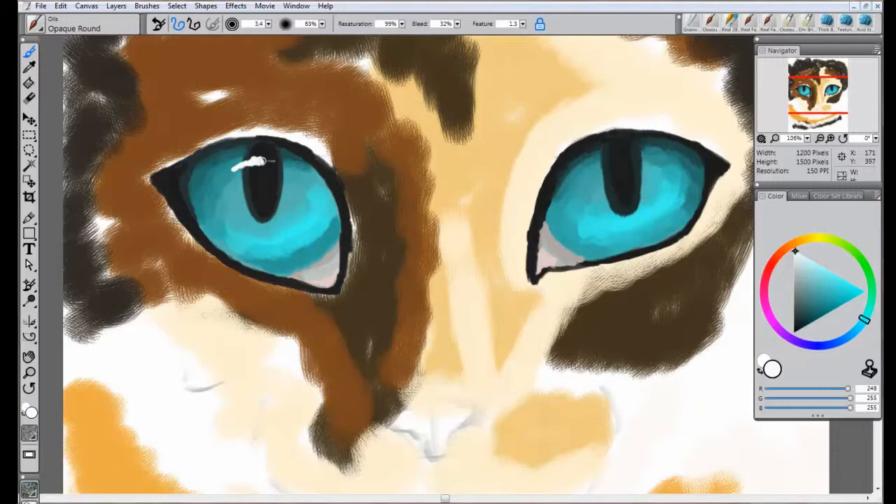
drag(263, 161, 240, 165)
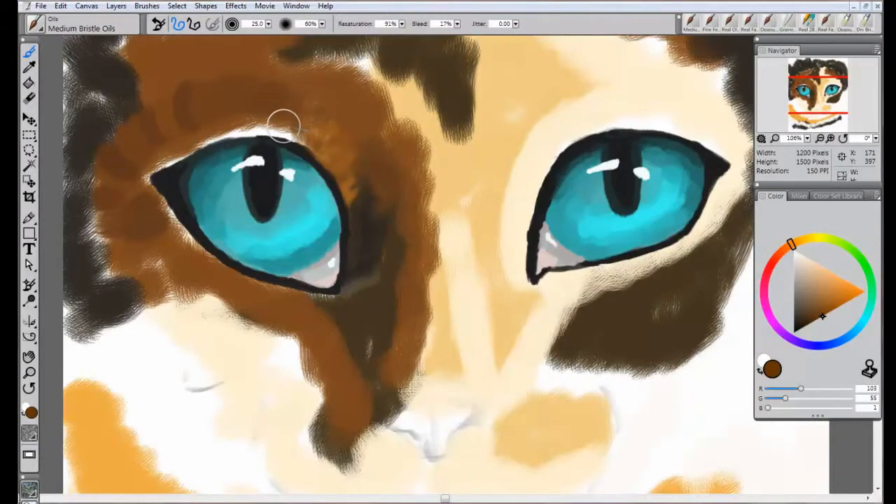
Step: Paint brown fur strokes above and below the left eye with Medium Bristle Oils
drag(283, 126, 305, 322)
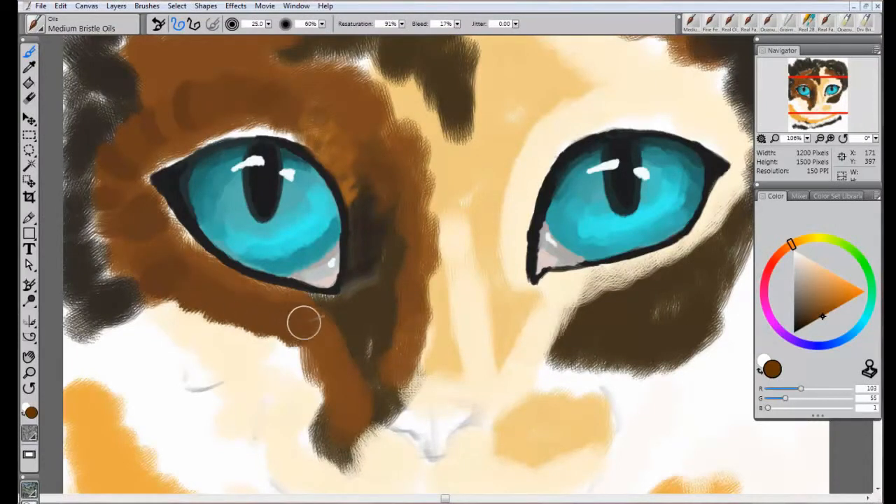
drag(305, 323, 168, 235)
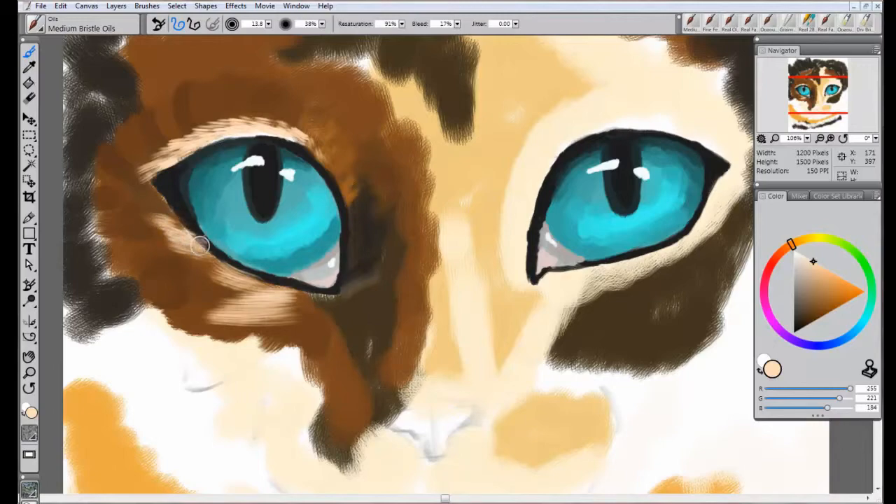
Step: Add cream and light tan fur around the left eye and up the forehead
drag(203, 245, 342, 147)
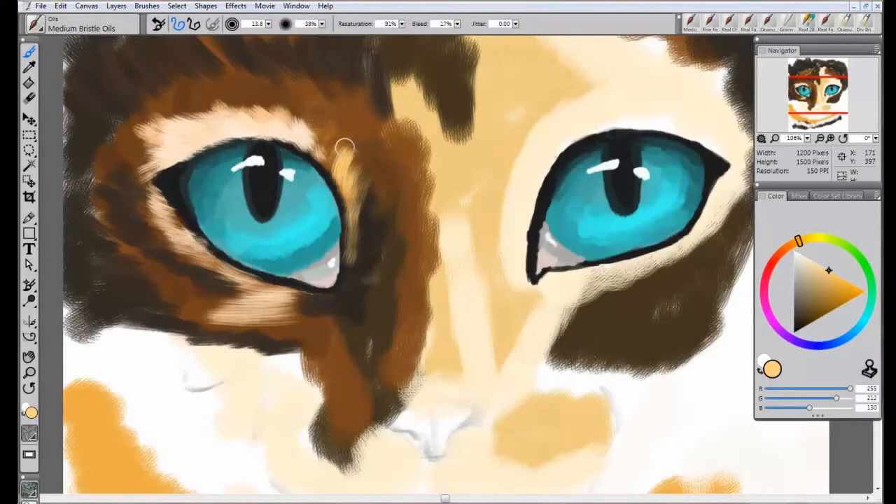
drag(343, 143, 315, 112)
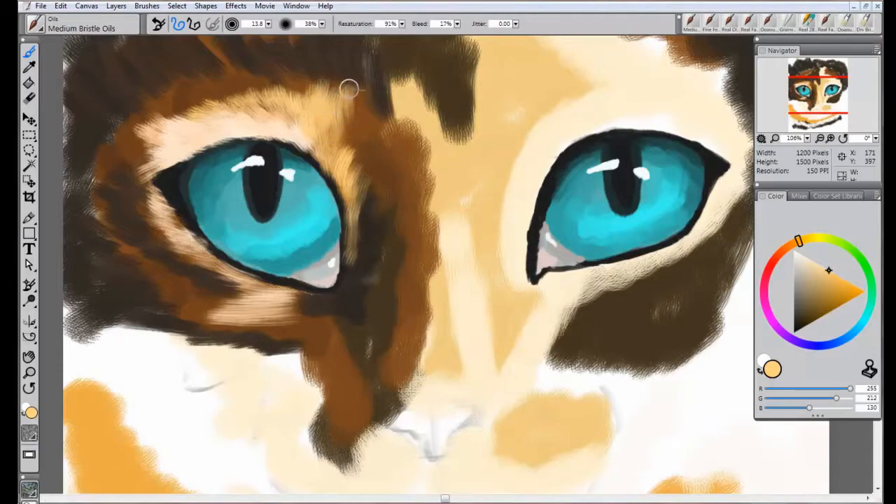
drag(350, 90, 372, 140)
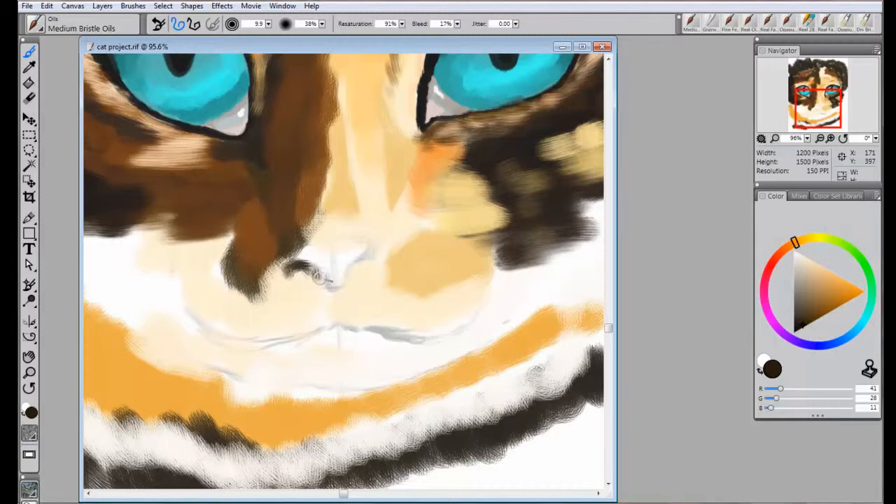
Step: Outline and fill the dark nose shape in brown
drag(315, 266, 329, 308)
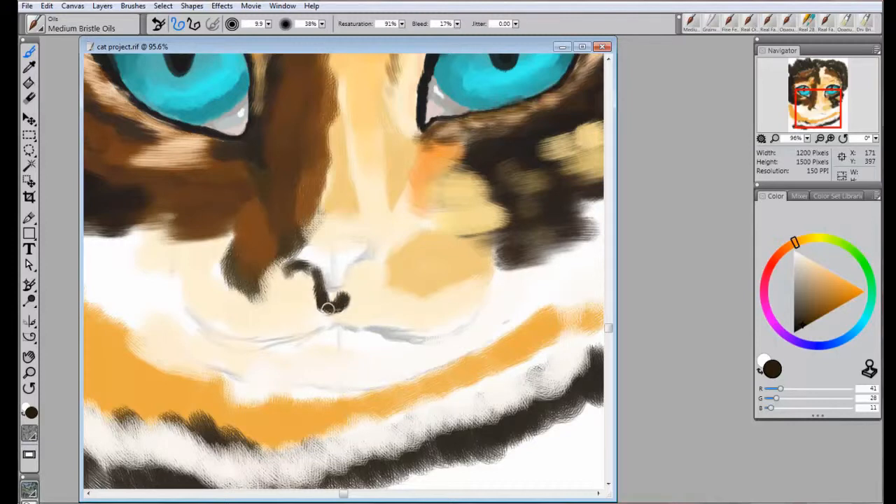
drag(329, 308, 287, 266)
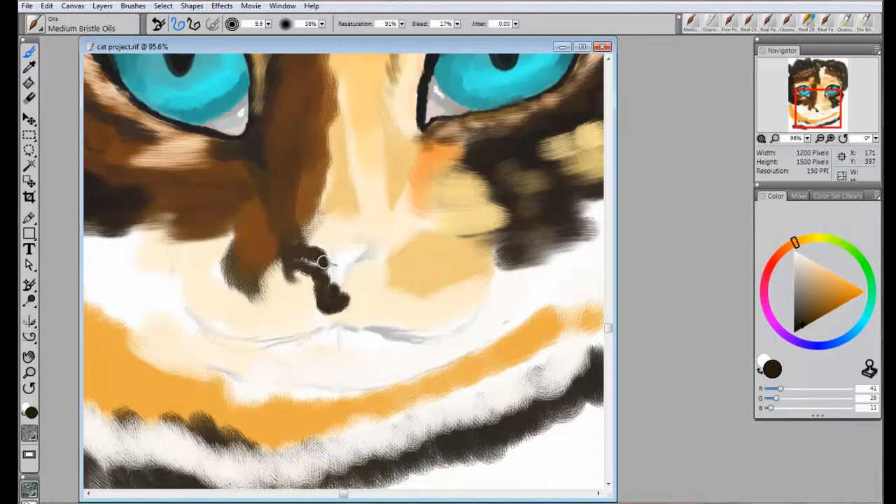
drag(319, 263, 352, 273)
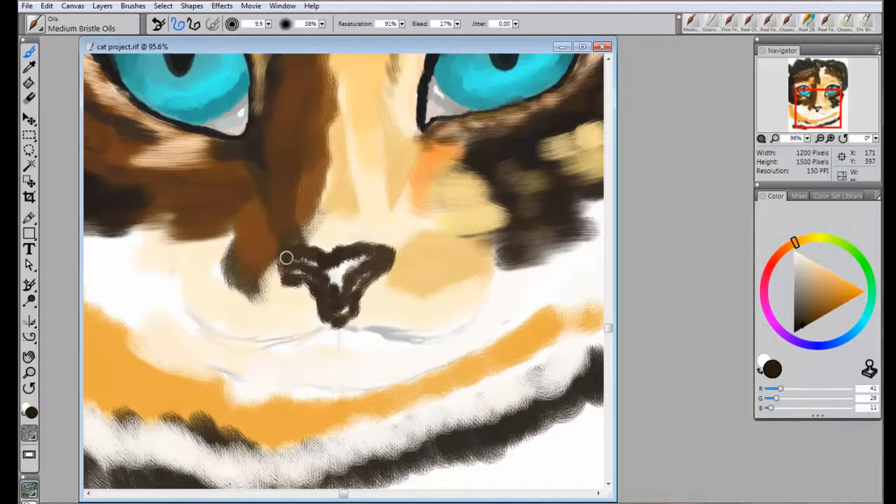
drag(287, 257, 309, 273)
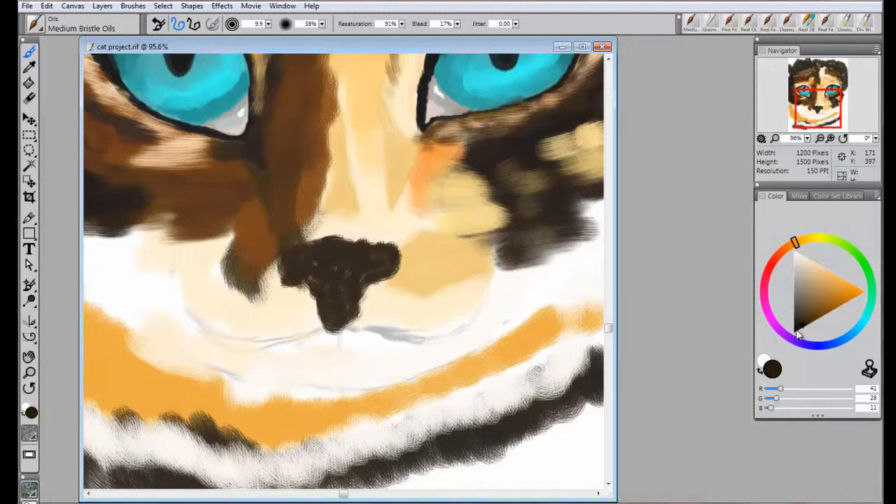
Step: Pick a deep red accent colour, then shade greyish brown across the top of the nose
click(329, 316)
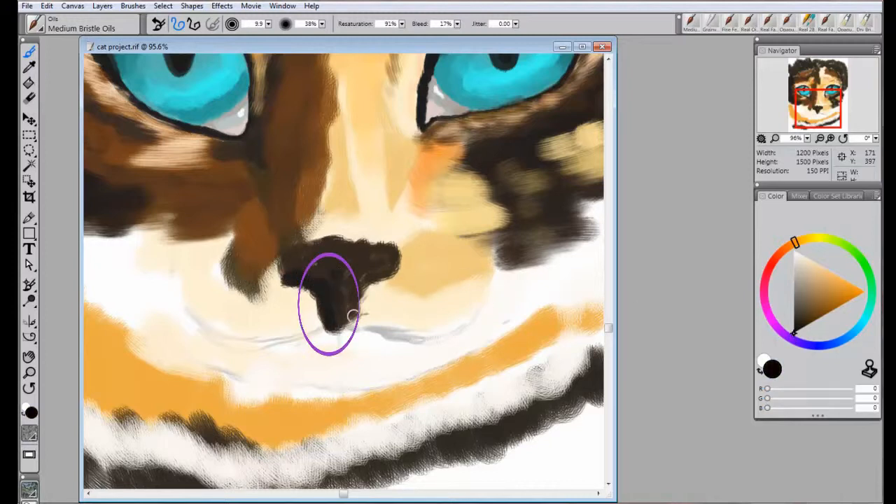
click(819, 325)
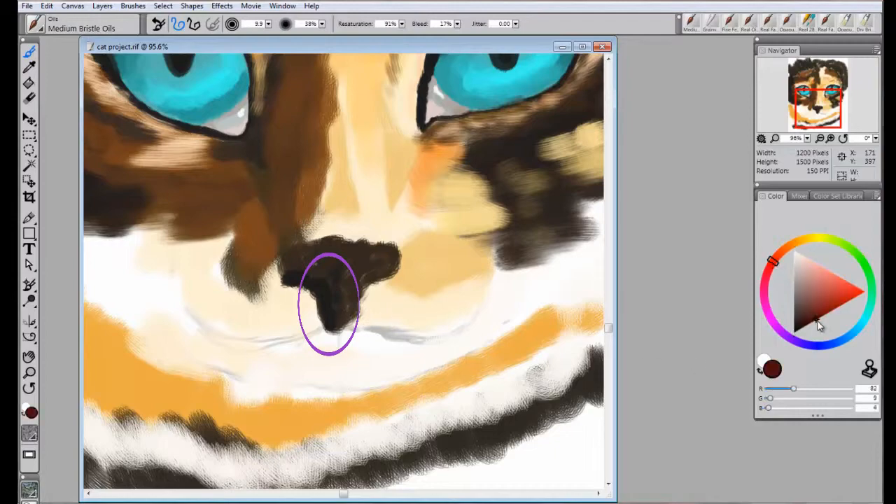
click(823, 313)
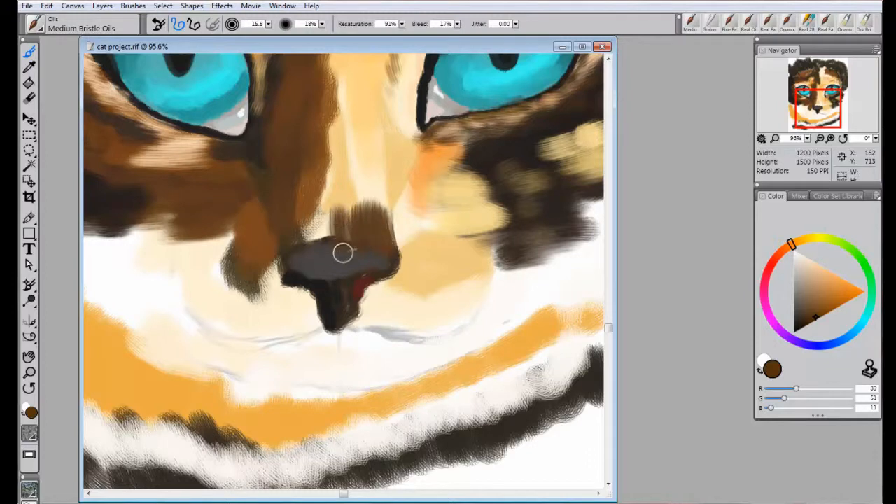
drag(343, 252, 295, 262)
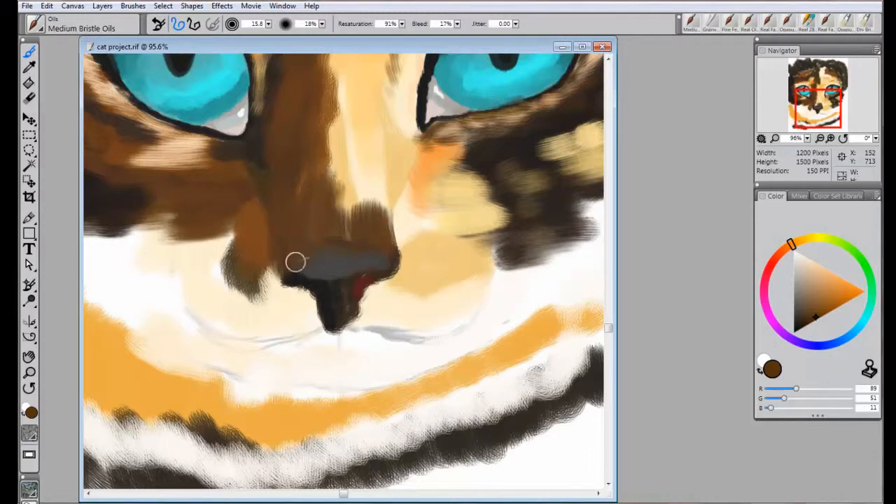
drag(294, 262, 392, 261)
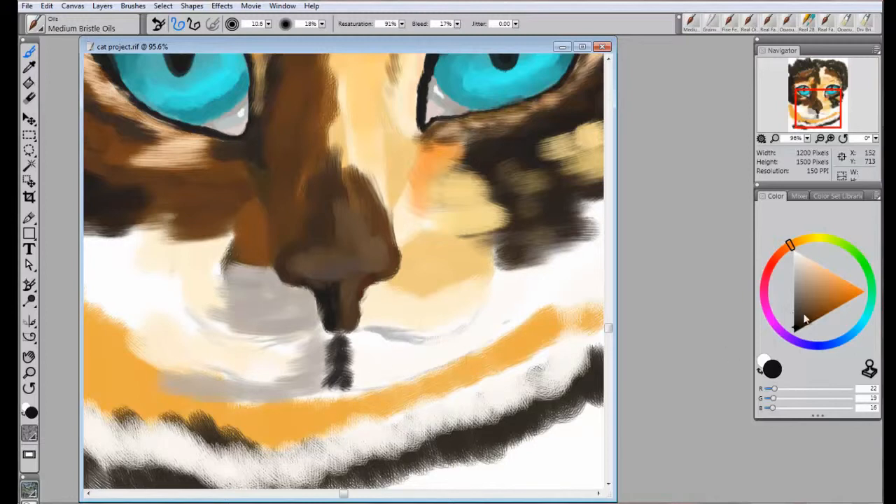
Step: Pick a dark colour from the wheel for the mouth line below the nose
click(804, 273)
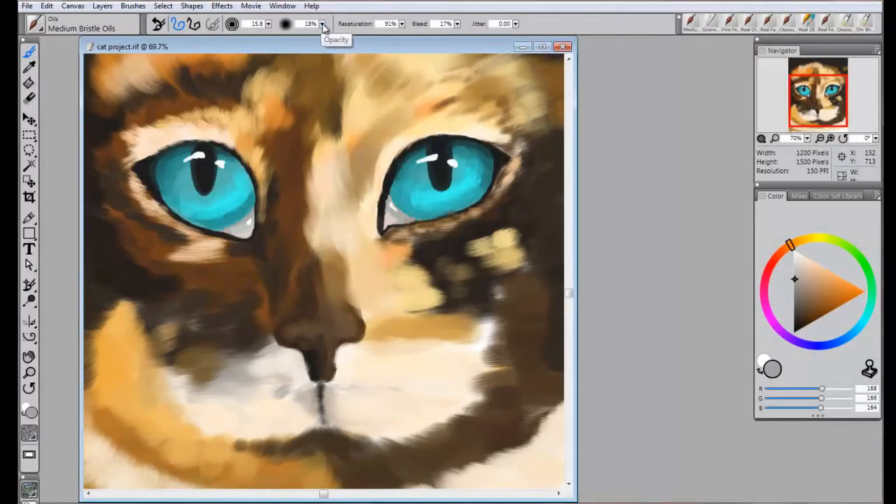
mouse_move(280, 34)
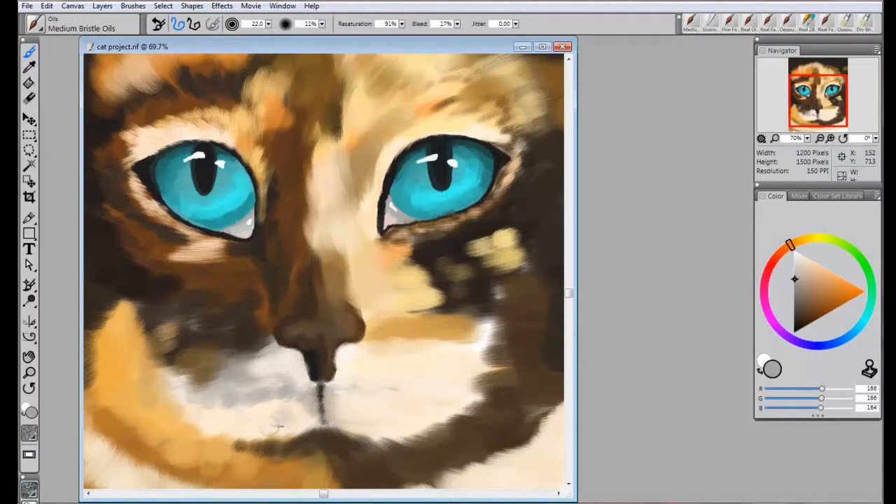
Step: Dab grey whisker spots over the muzzle, then choose a light peach paint colour
click(245, 434)
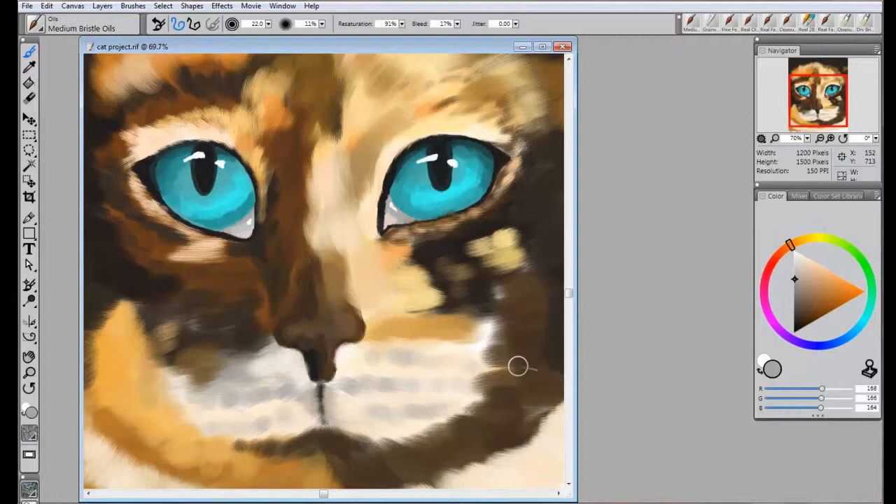
mouse_move(801, 265)
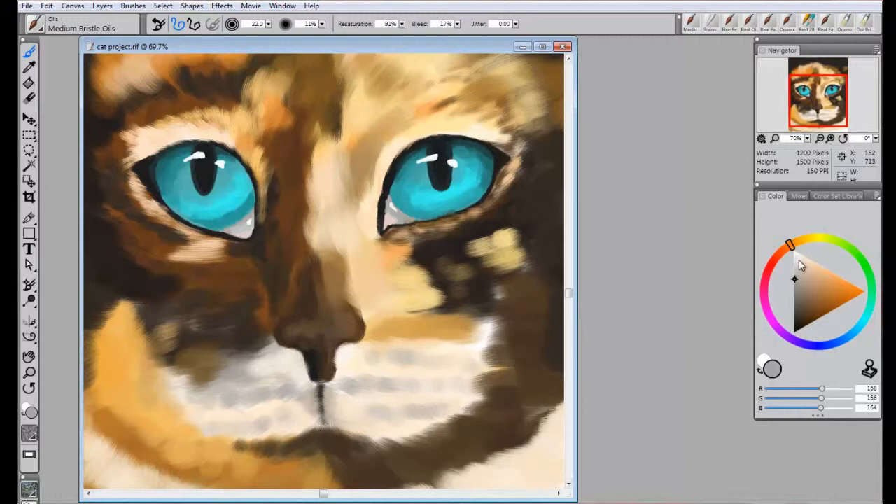
click(795, 259)
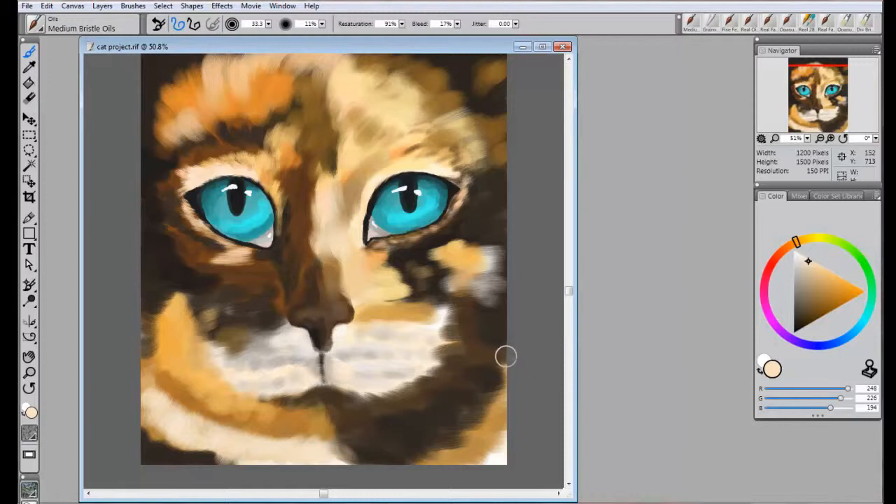
Step: Choose Oils > Detail Oils Brush from the brush selector
click(81, 28)
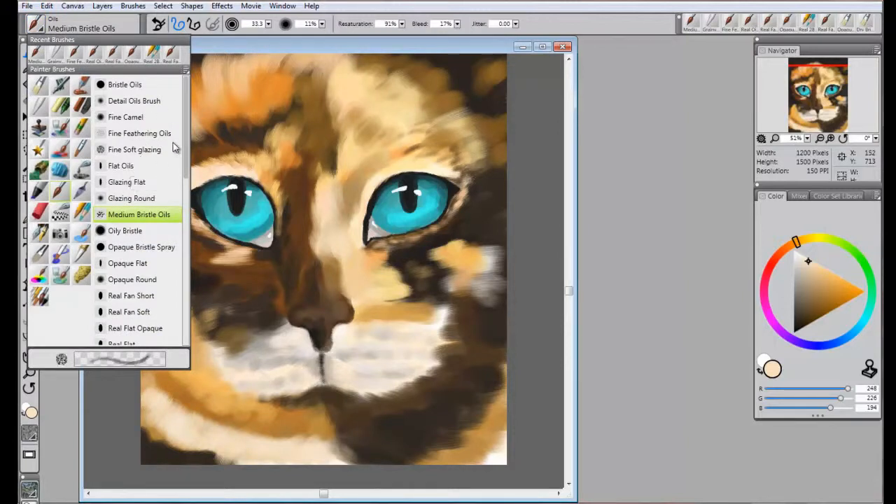
click(134, 100)
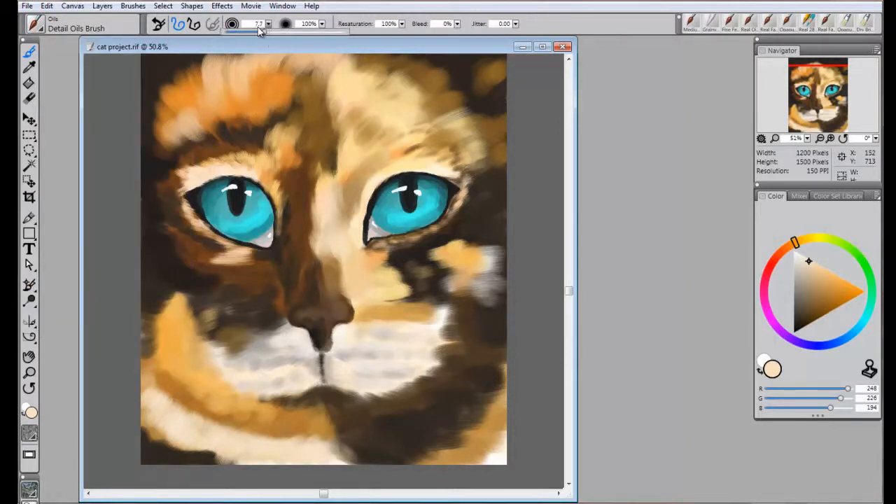